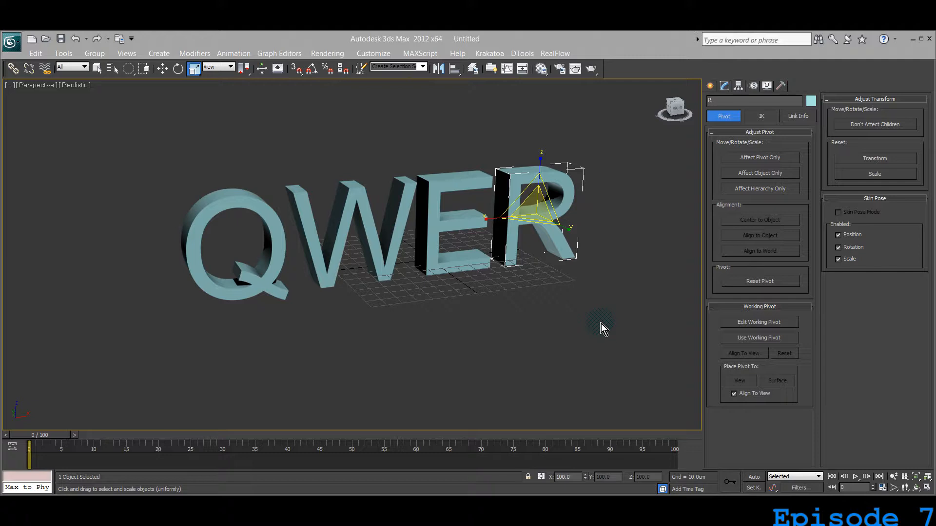
pyautogui.moveTo(656, 74)
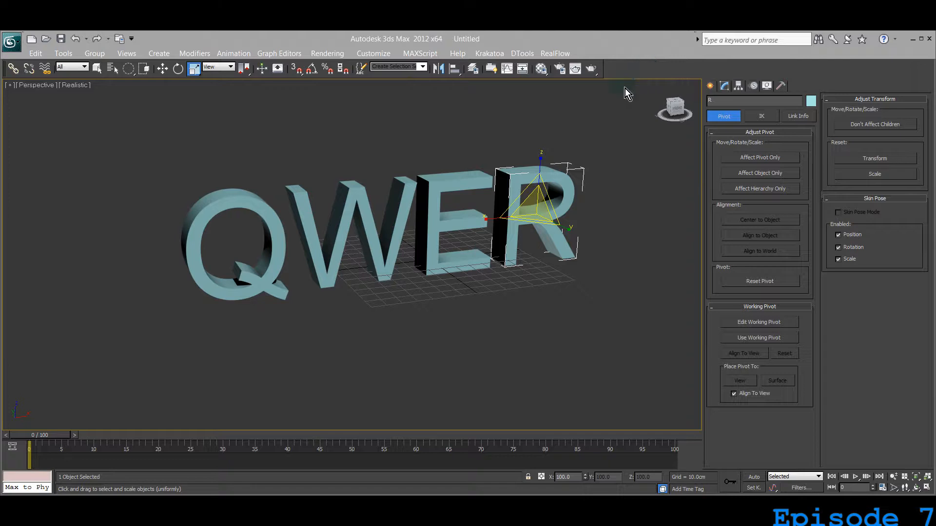
pyautogui.moveTo(344, 155)
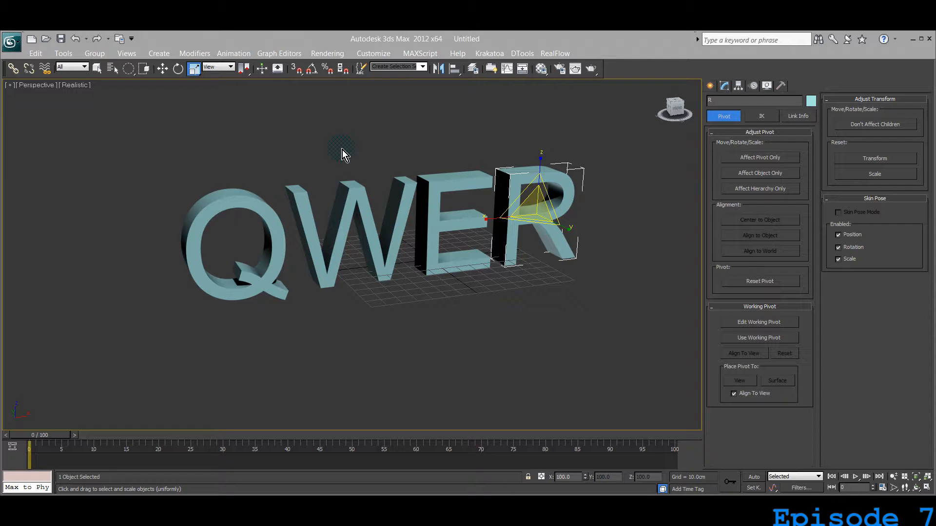
pyautogui.moveTo(167, 163)
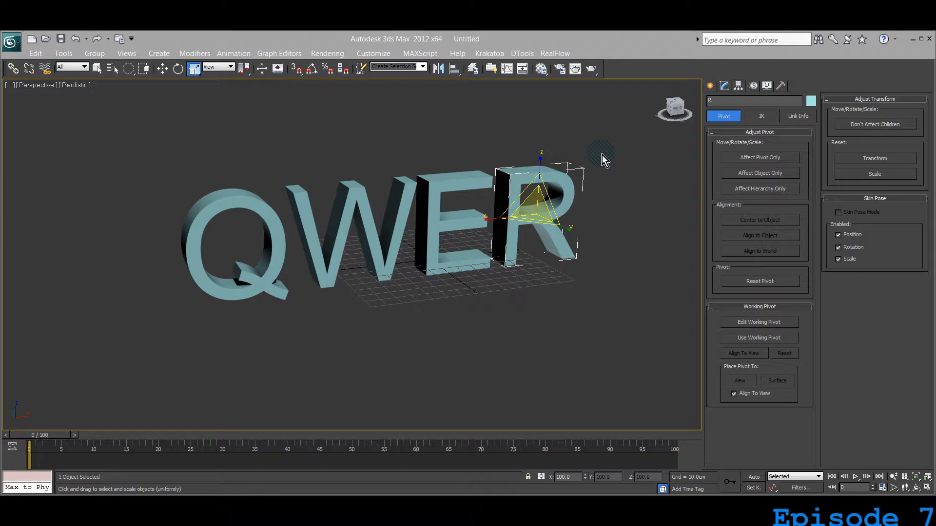
pyautogui.moveTo(517, 115)
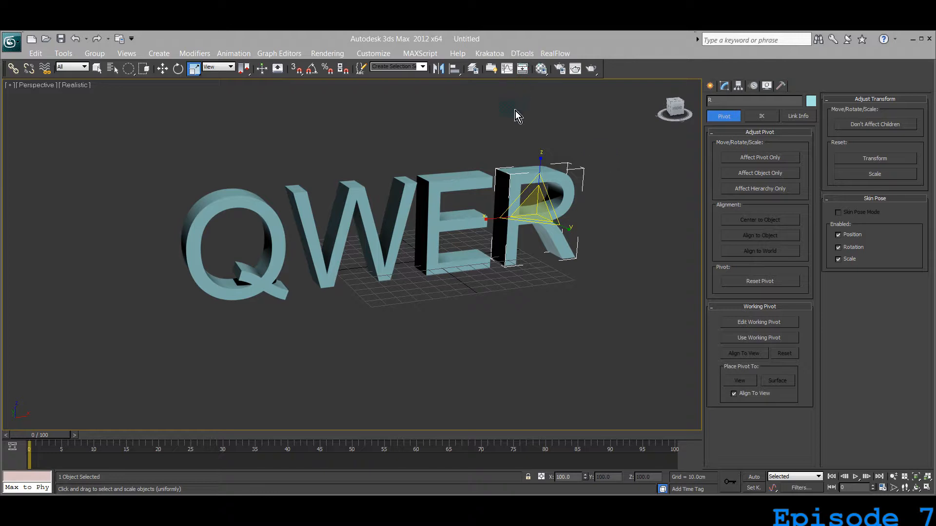
# Step: Cycle the R letter through plain selection, move, rotate and uniform scale transforms
pyautogui.click(97, 68)
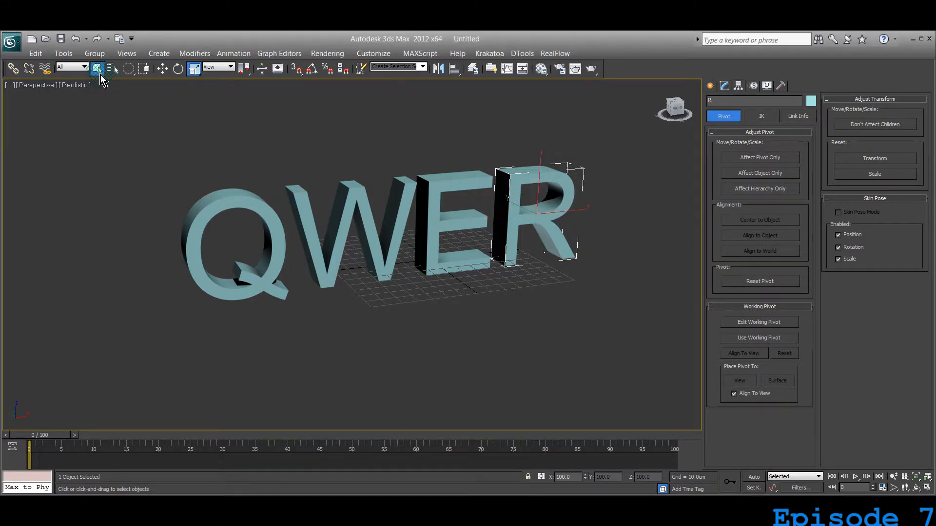
pyautogui.click(162, 69)
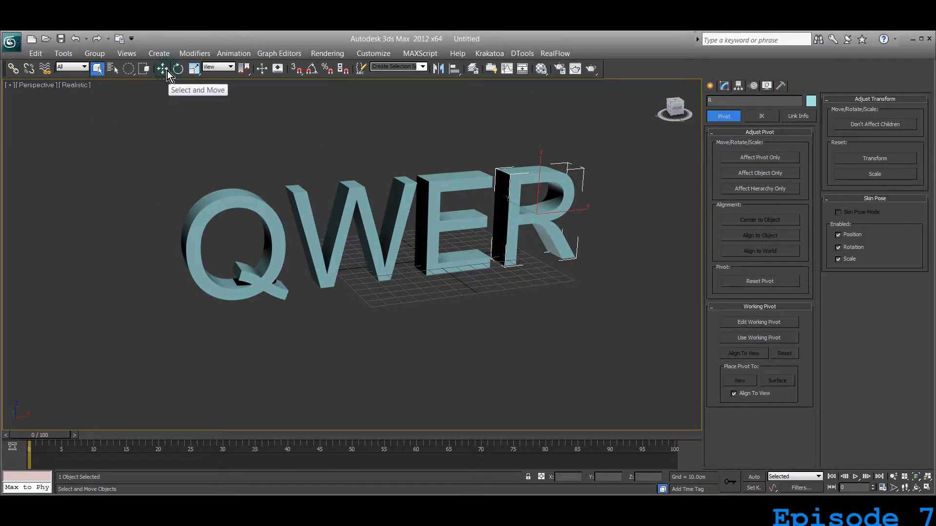
pyautogui.click(178, 68)
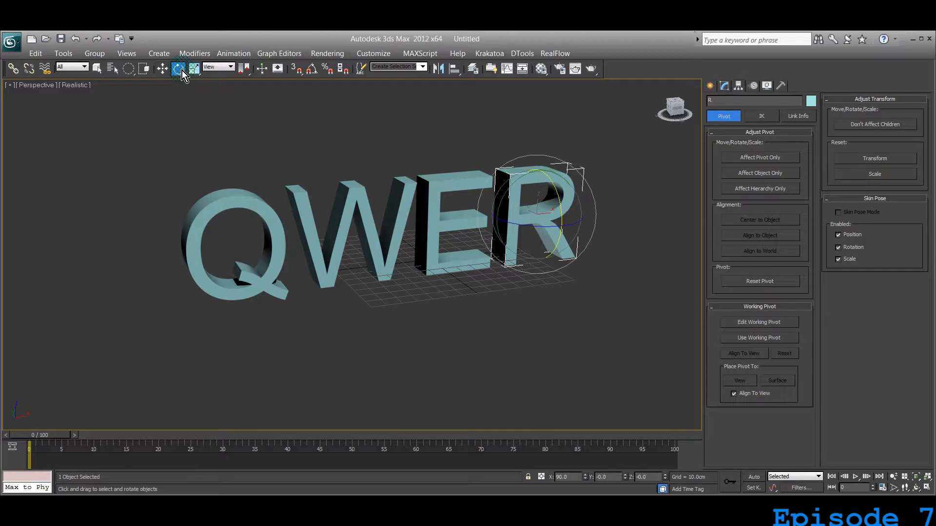
pyautogui.click(193, 68)
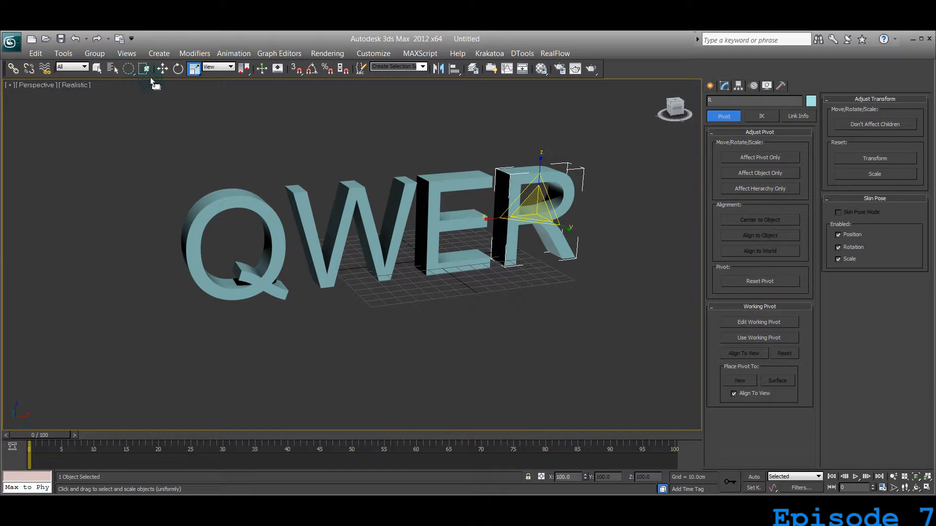
pyautogui.moveTo(97, 68)
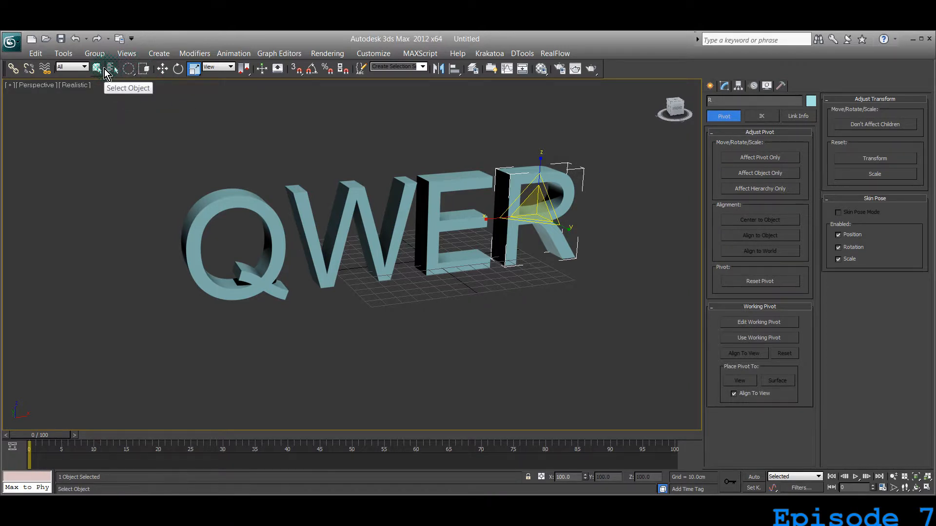
pyautogui.click(144, 69)
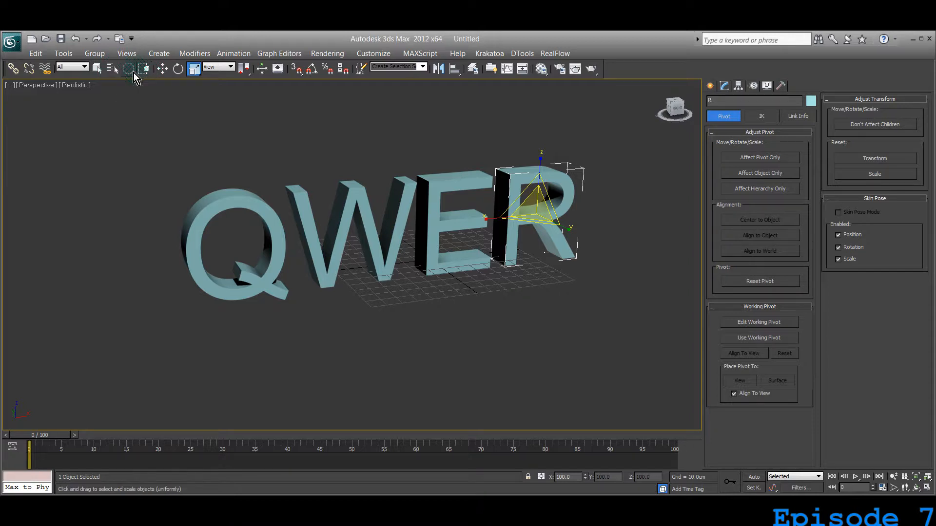
pyautogui.moveTo(95, 68)
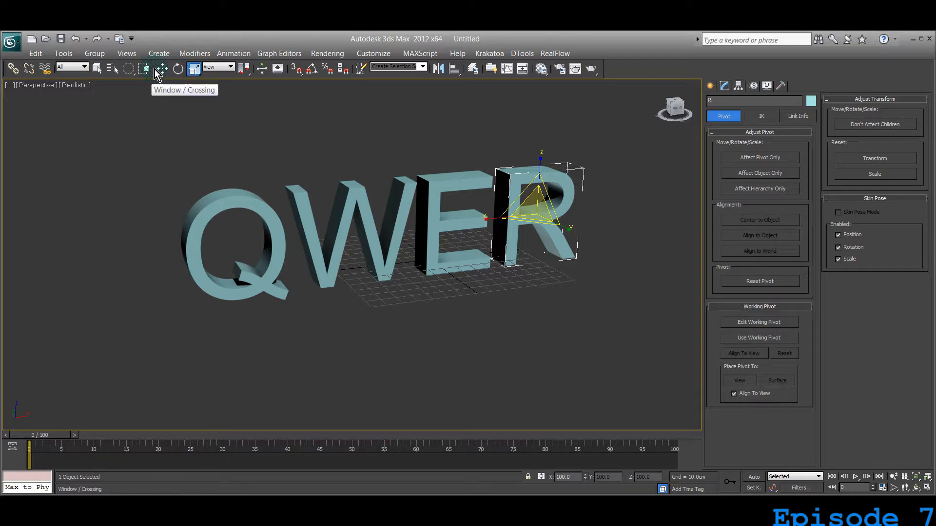
pyautogui.moveTo(98, 68)
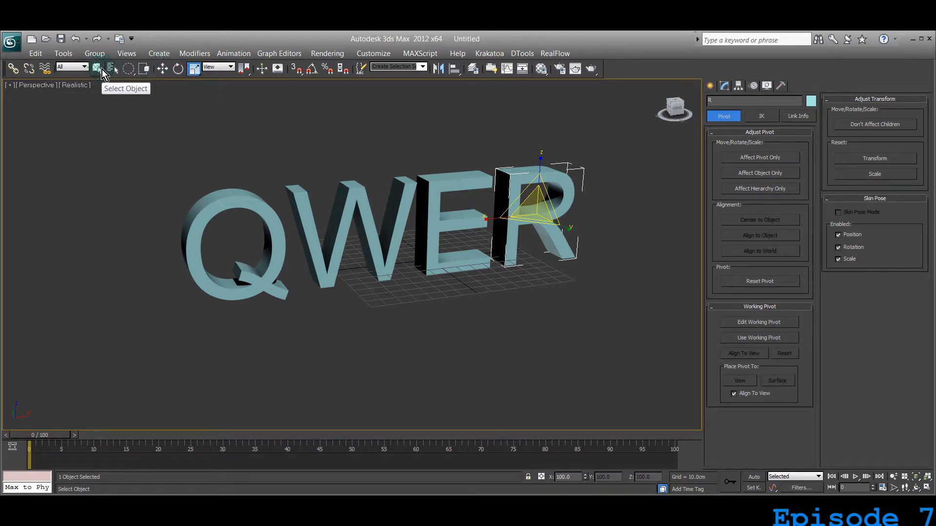
# Step: Return to plain selection and then leave the R letter on the move transform
pyautogui.click(96, 68)
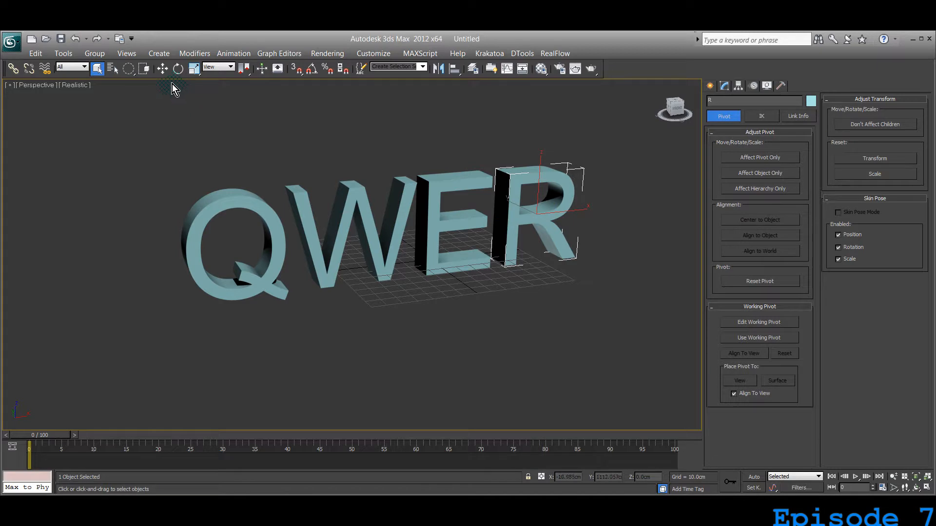
pyautogui.click(162, 68)
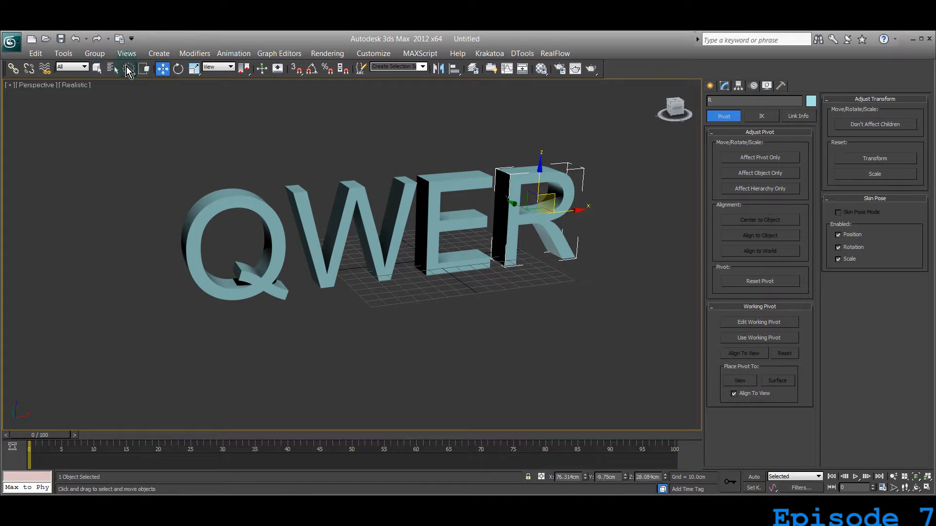
pyautogui.moveTo(112, 69)
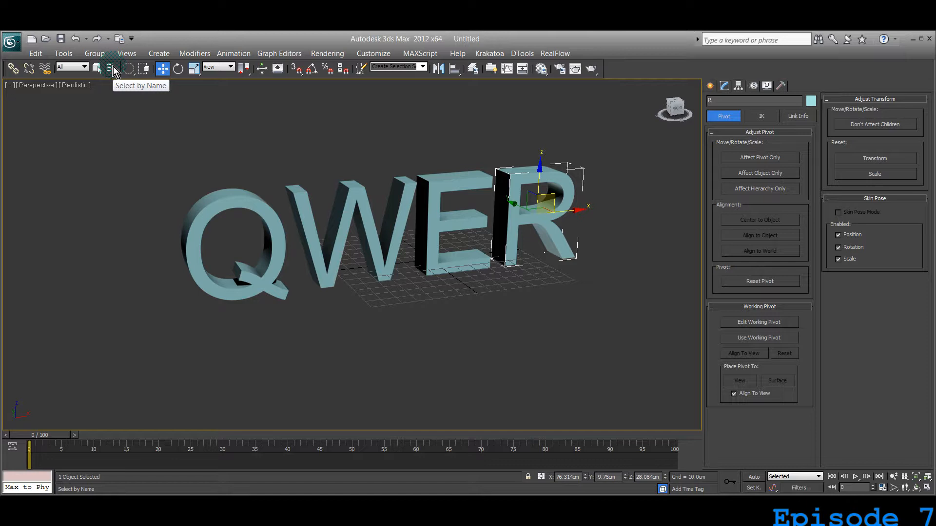
pyautogui.click(145, 68)
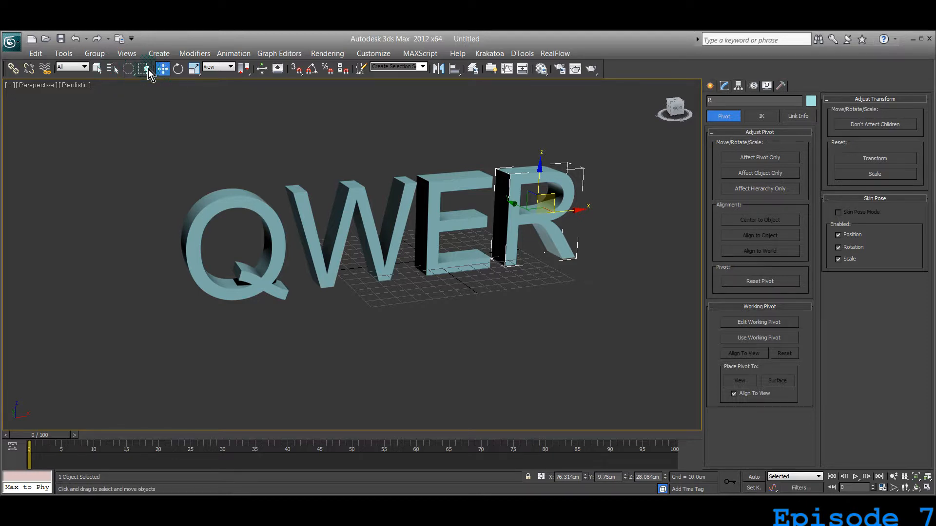
pyautogui.moveTo(158, 73)
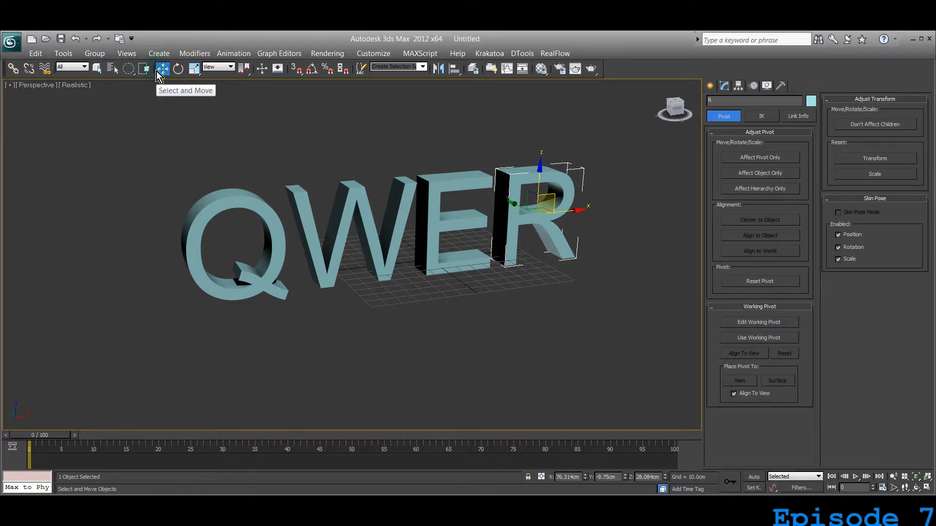
pyautogui.moveTo(111, 68)
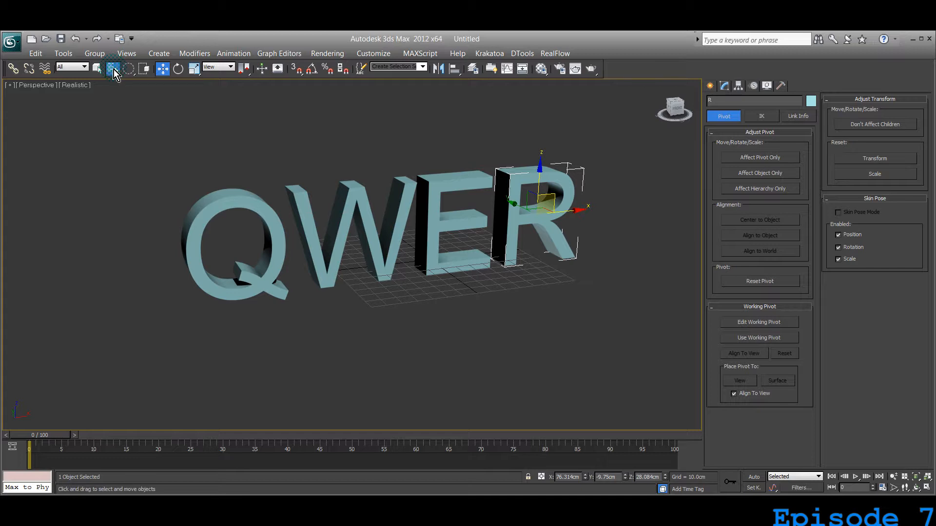
# Step: Select the E letter by name from the Select From Scene list
pyautogui.click(113, 68)
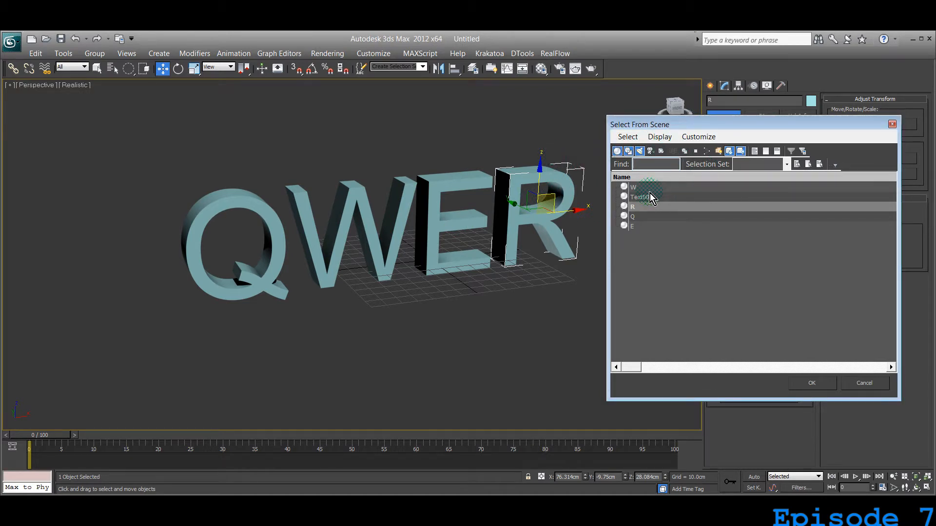
pyautogui.click(632, 207)
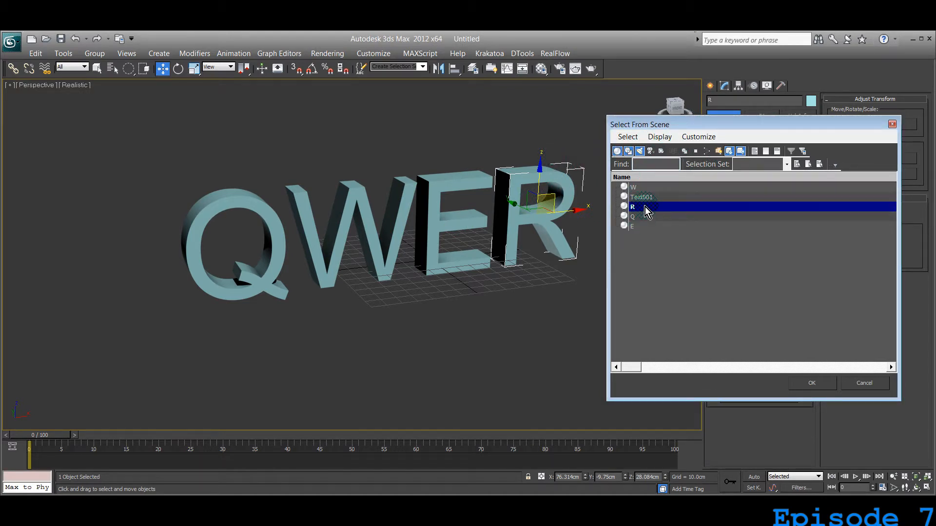
pyautogui.click(634, 186)
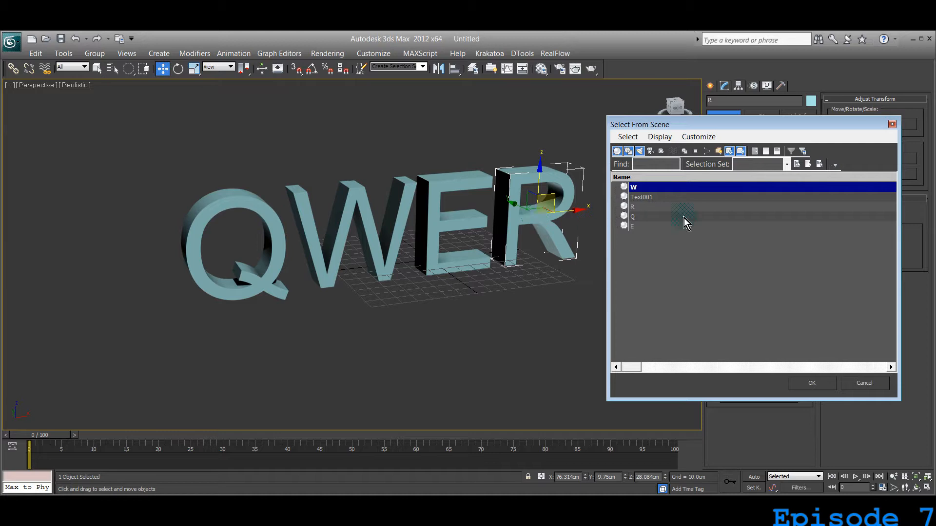
pyautogui.moveTo(674, 234)
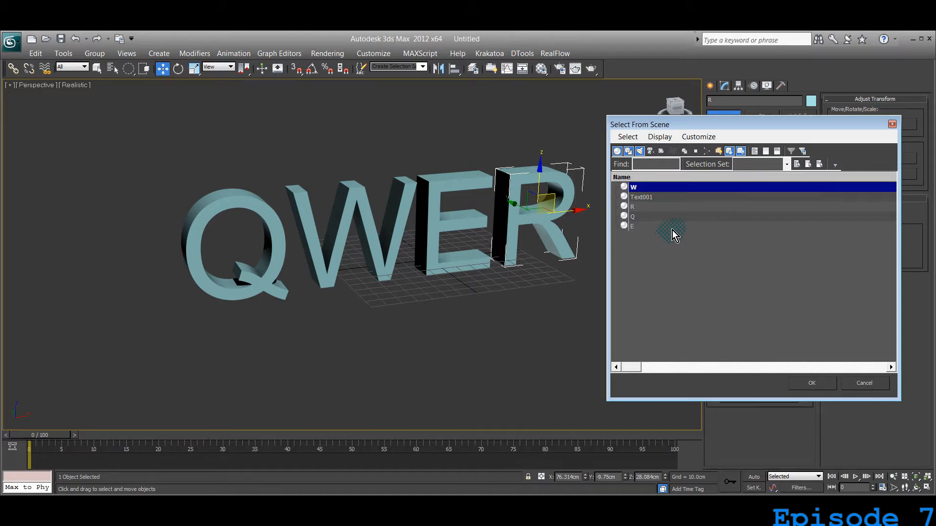
pyautogui.click(651, 226)
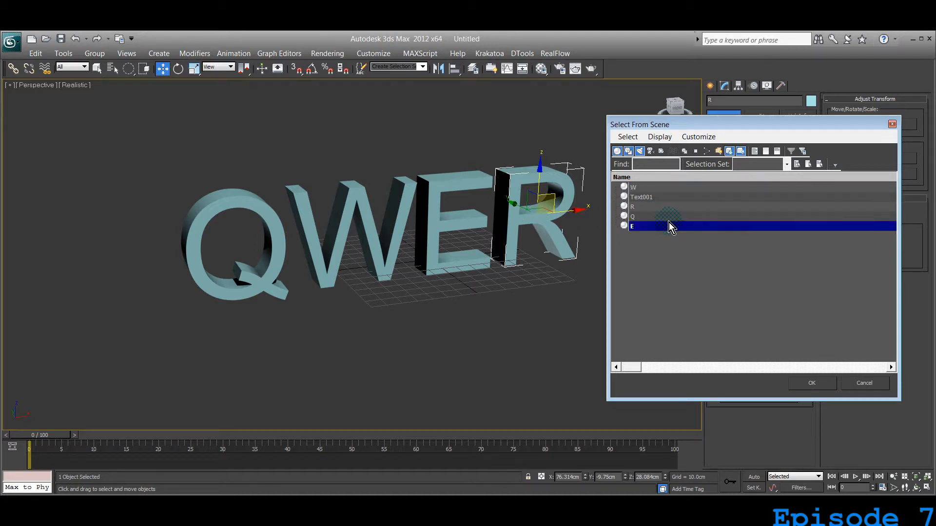
pyautogui.click(811, 383)
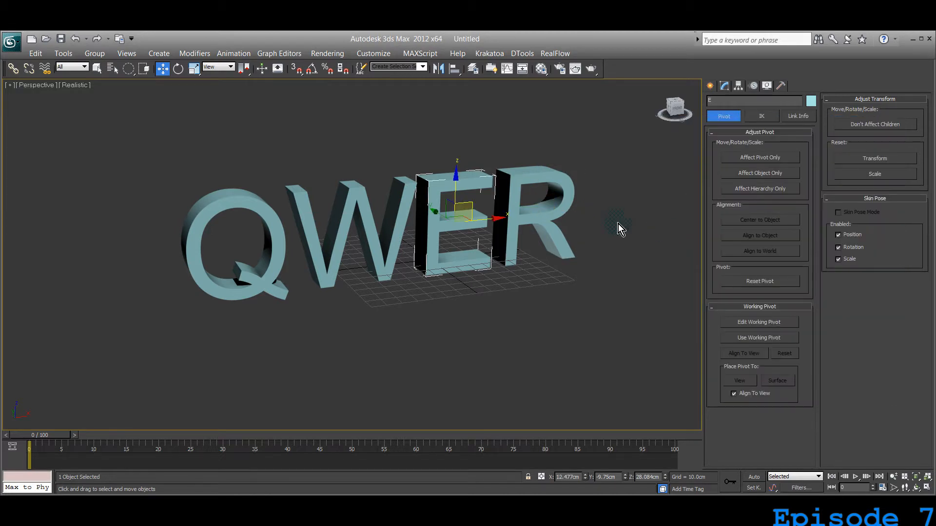
# Step: Select the W letter by name, then reopen the list to choose Q
pyautogui.click(96, 69)
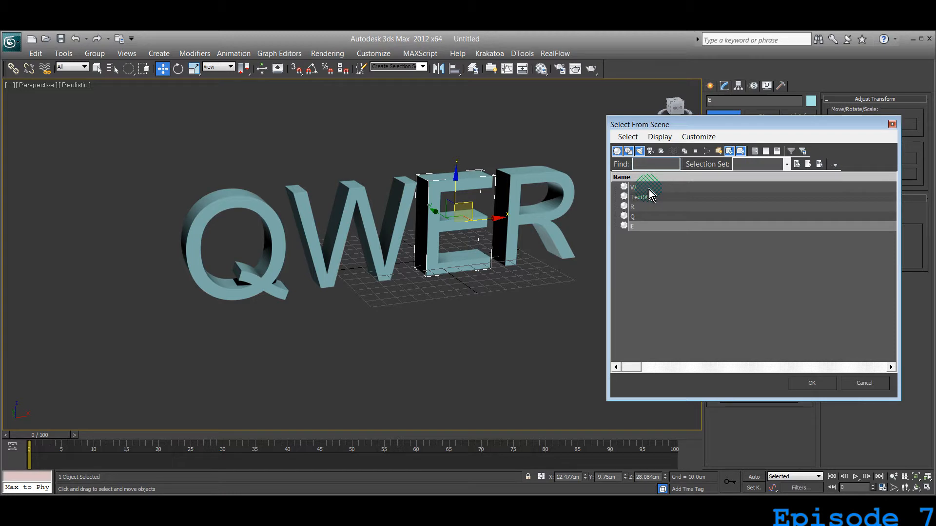
pyautogui.click(634, 187)
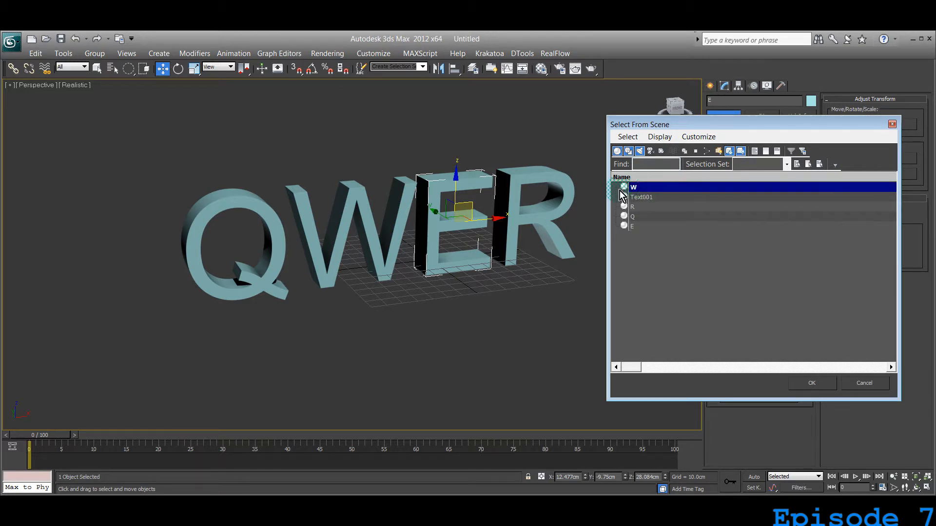
pyautogui.click(811, 382)
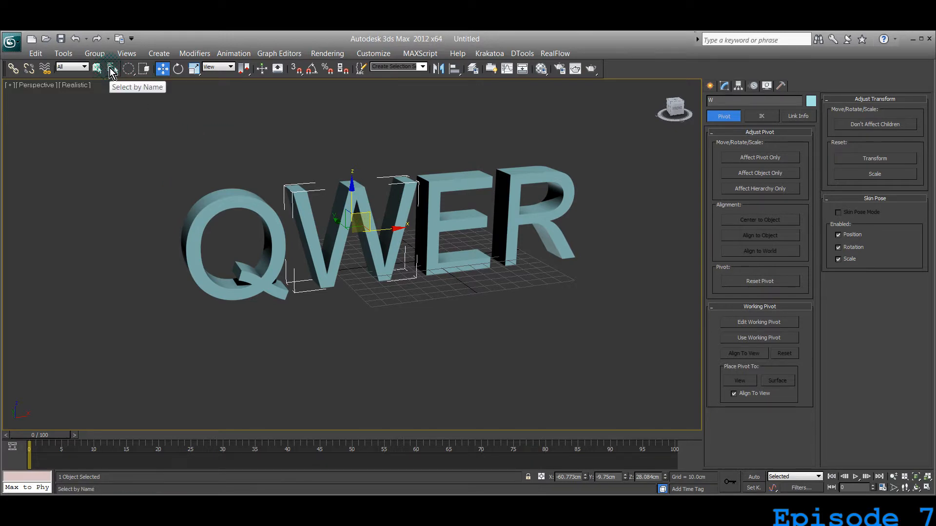
pyautogui.click(111, 68)
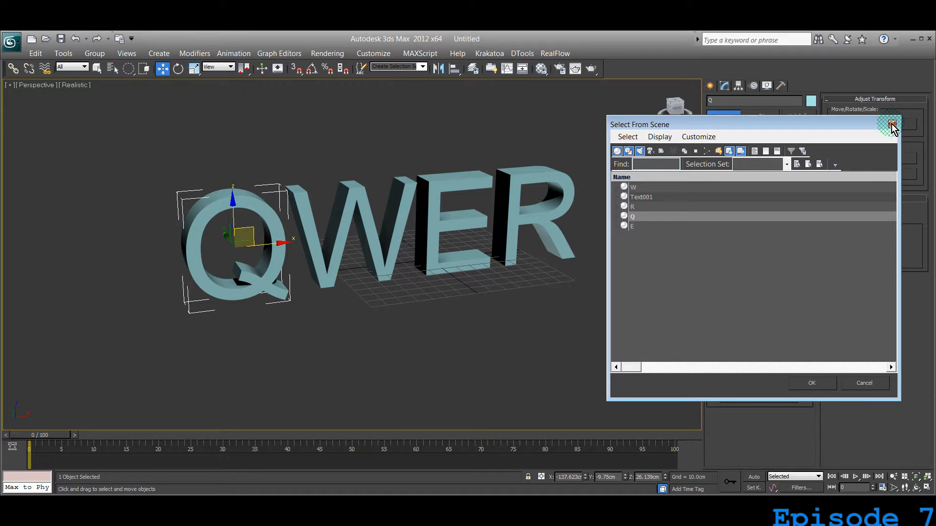
# Step: Close the Select From Scene list and select the W letter directly in the viewport
pyautogui.click(890, 125)
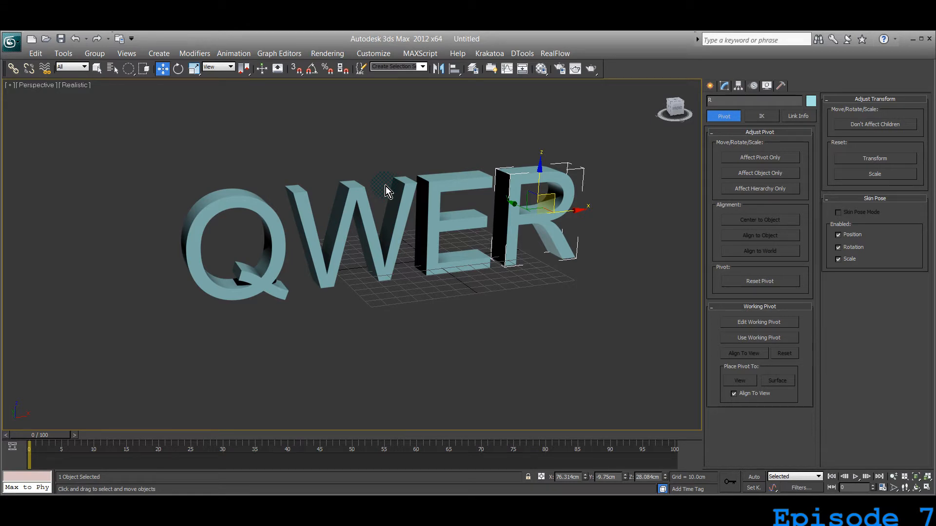
pyautogui.moveTo(469, 160)
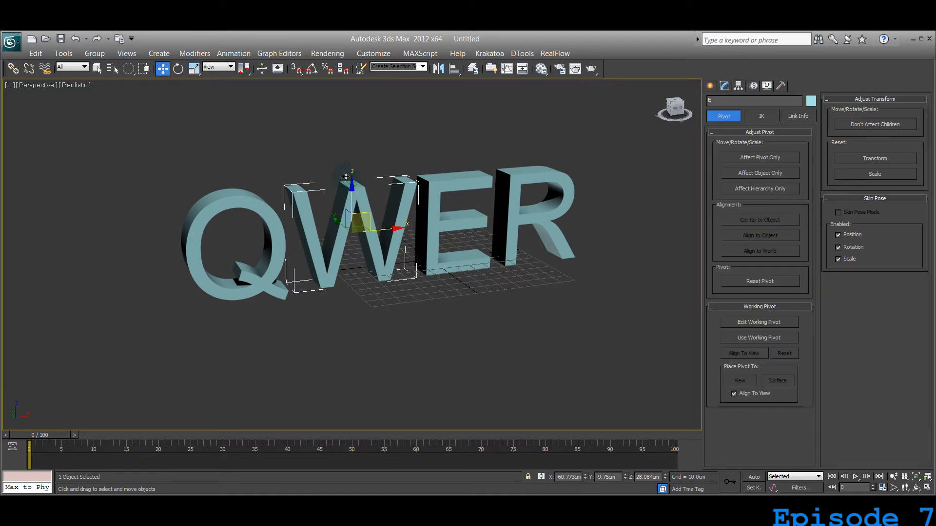
pyautogui.click(128, 69)
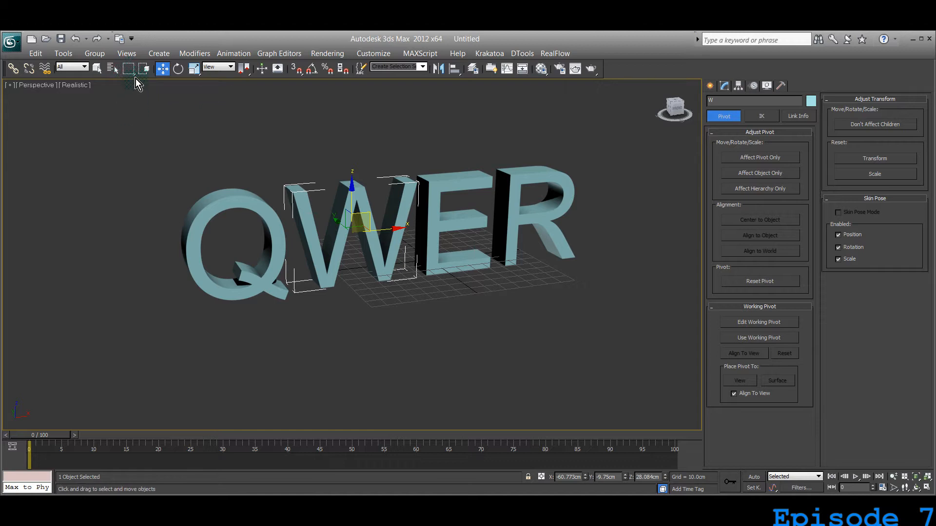
# Step: Region-select Q and W, toggle Window/Crossing selection, then drag again to clear the selection
pyautogui.moveTo(135, 123); pyautogui.dragTo(517, 321)
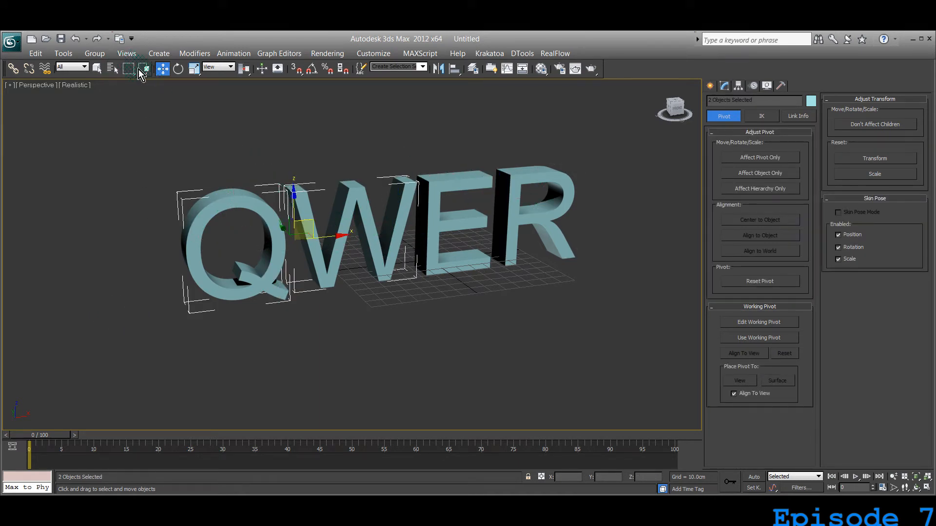
pyautogui.click(144, 68)
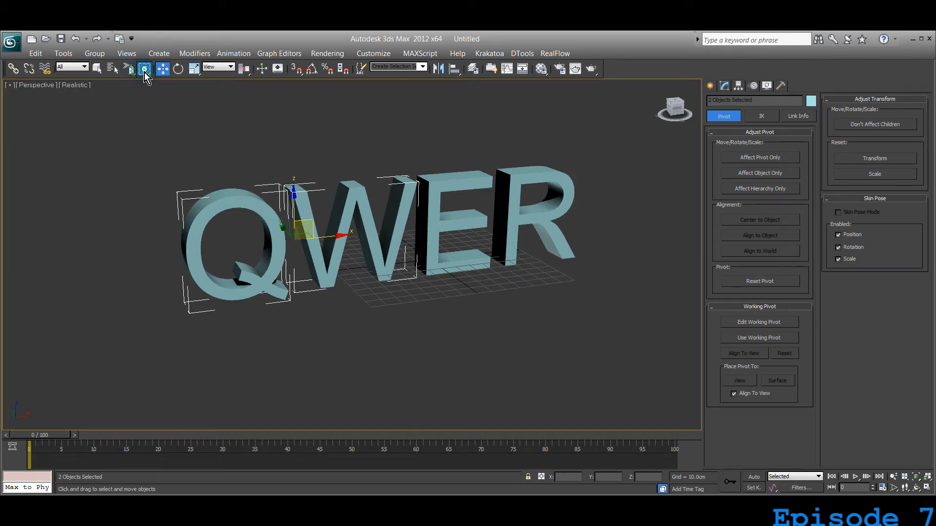
pyautogui.moveTo(129, 73)
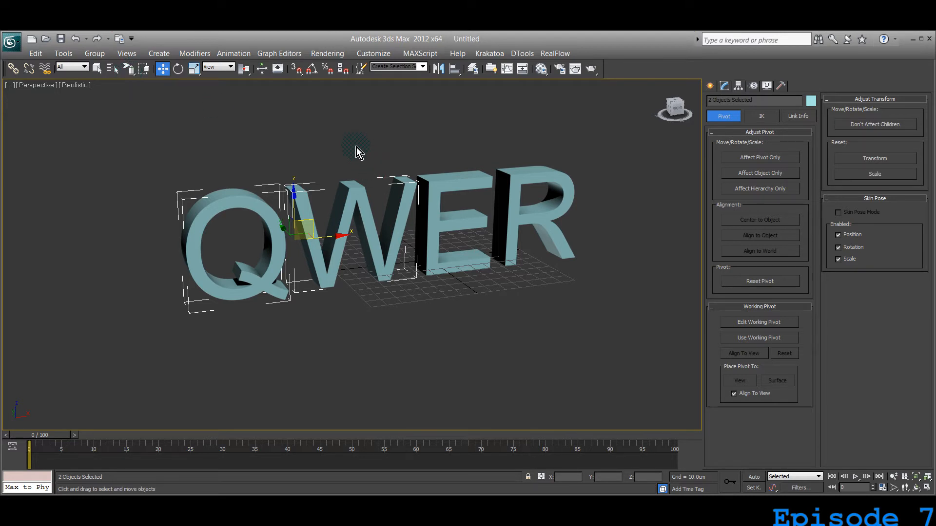
pyautogui.click(248, 135)
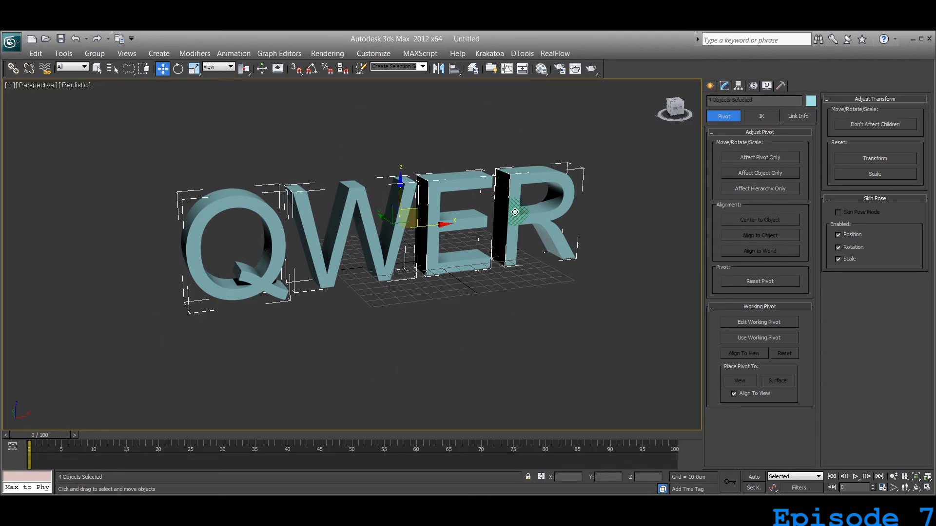
pyautogui.moveTo(513, 211); pyautogui.dragTo(262, 135)
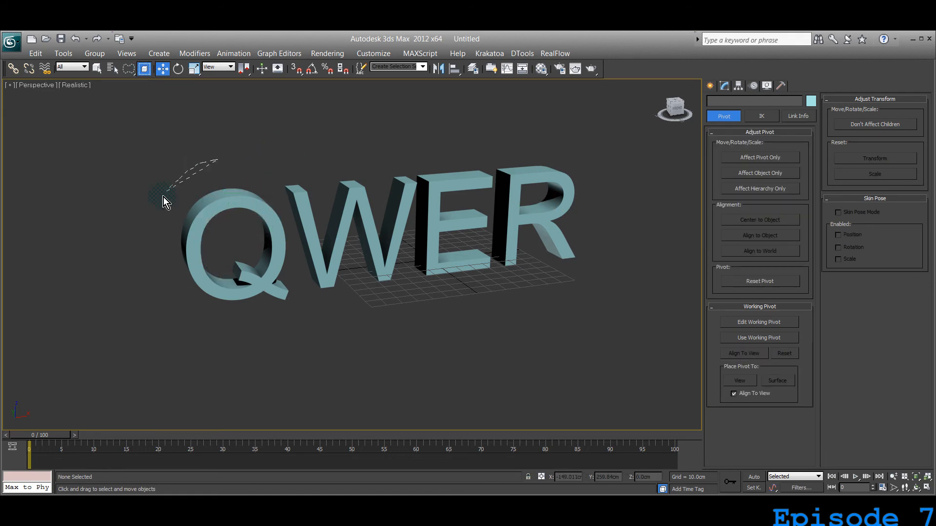
# Step: Switch the selection region back to Rectangular and select the Q letter with a rectangle
pyautogui.moveTo(164, 201); pyautogui.dragTo(245, 161)
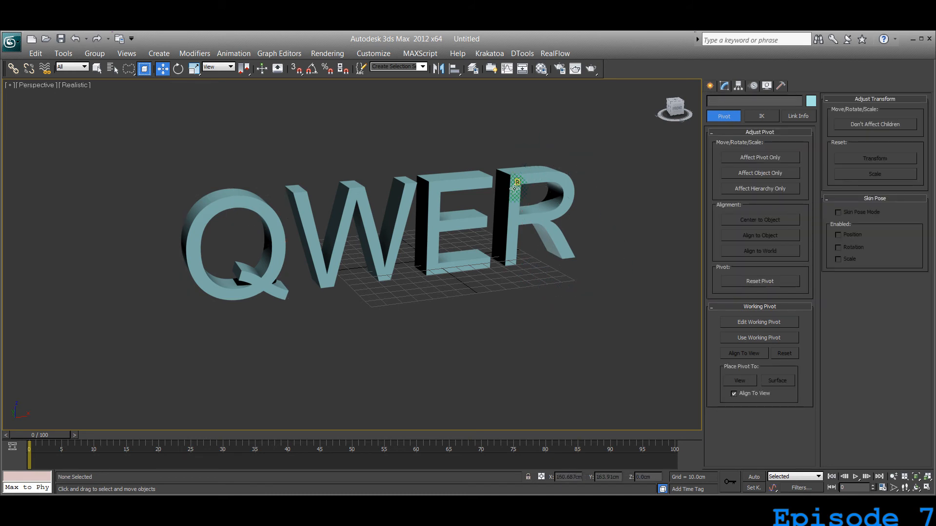
pyautogui.click(128, 69)
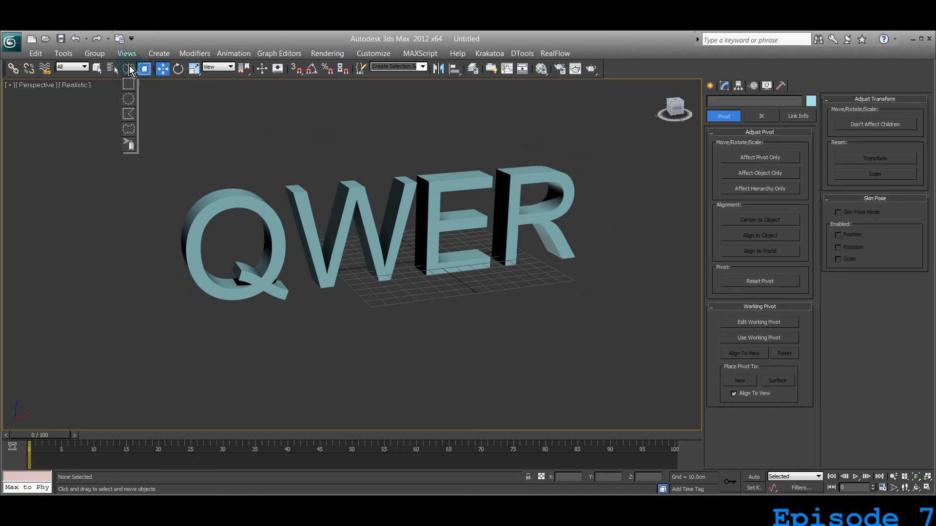
pyautogui.moveTo(133, 149); pyautogui.dragTo(248, 309)
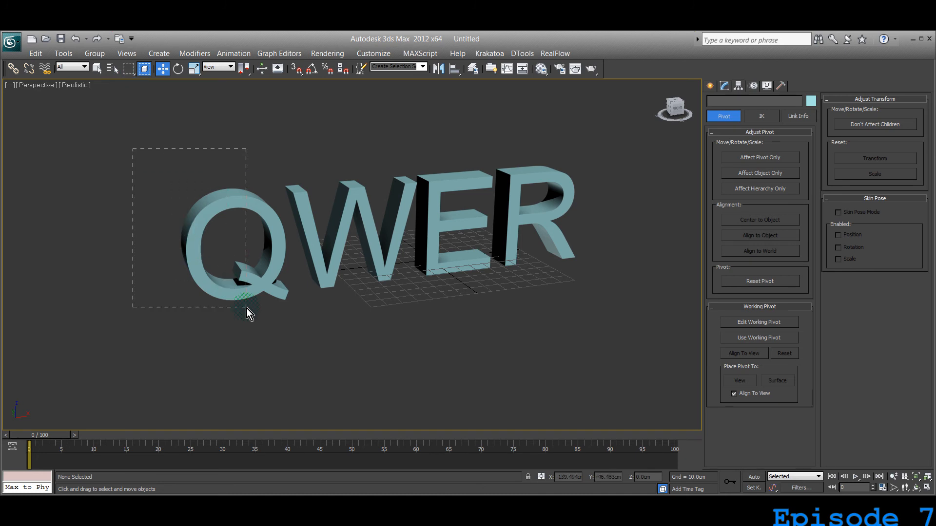
pyautogui.moveTo(248, 313); pyautogui.dragTo(298, 342)
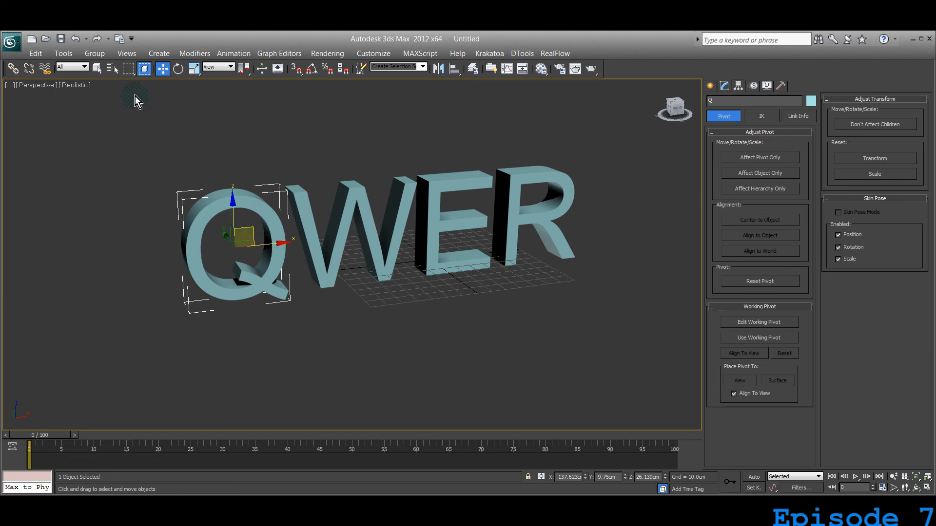
pyautogui.moveTo(130, 68)
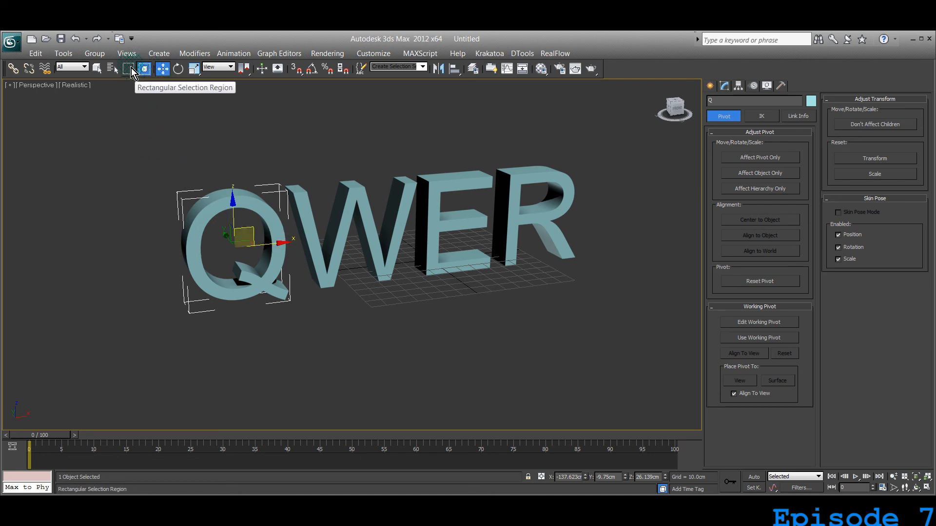